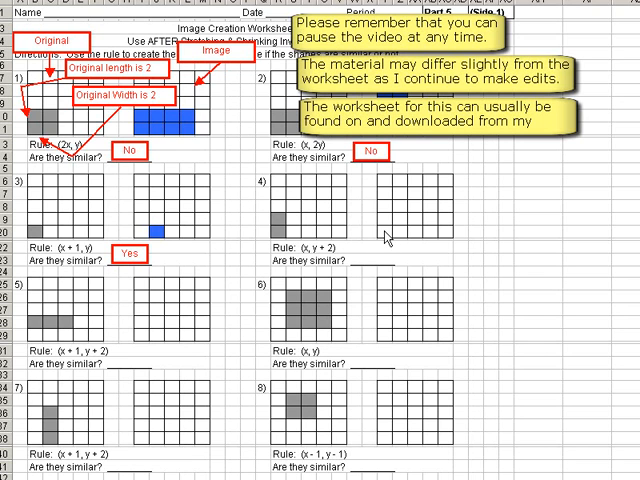
pyautogui.moveTo(387, 235)
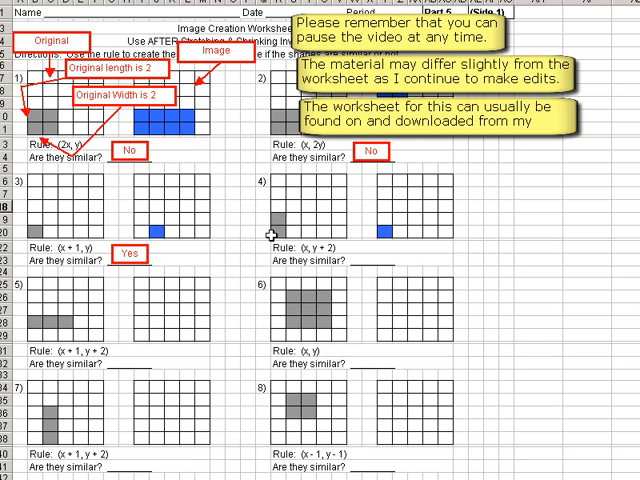
pyautogui.moveTo(315, 247)
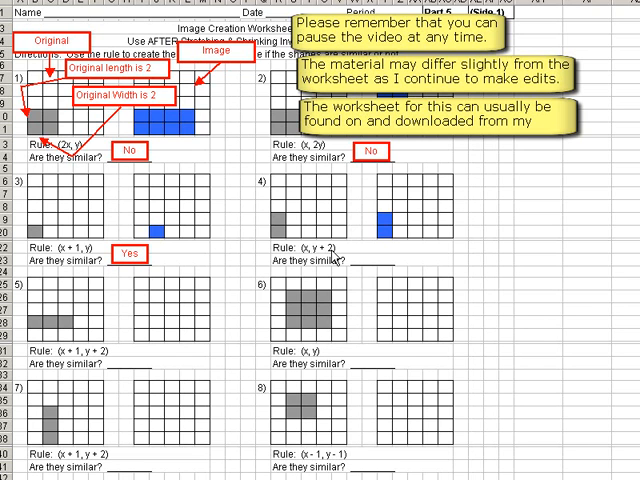
pyautogui.moveTo(330, 270)
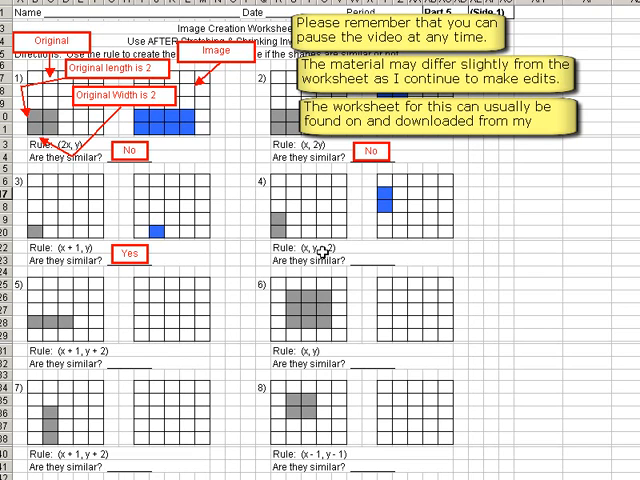
pyautogui.moveTo(315, 260)
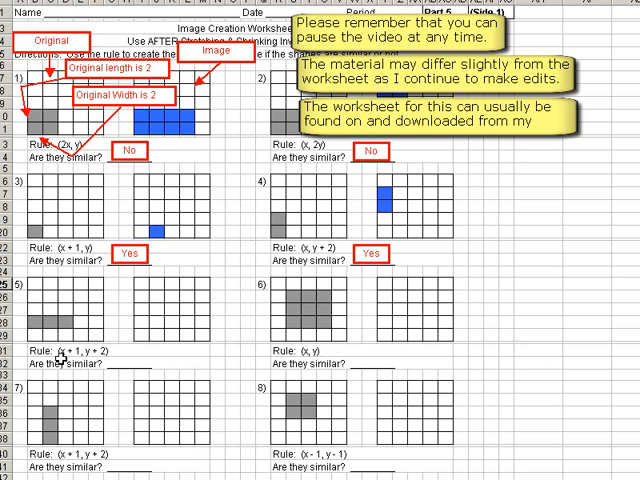
pyautogui.moveTo(62, 353)
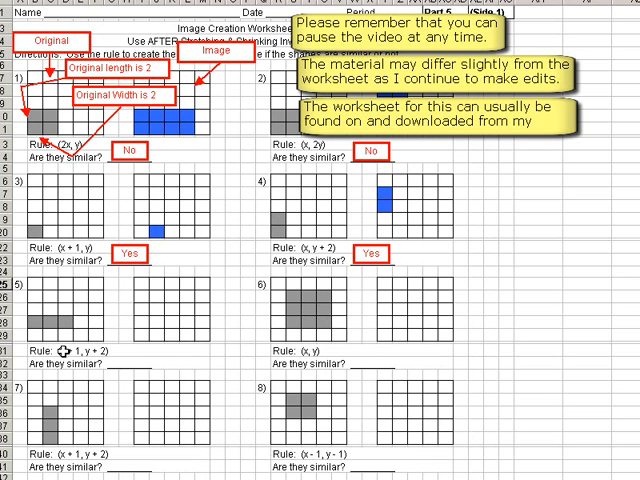
pyautogui.moveTo(68, 346)
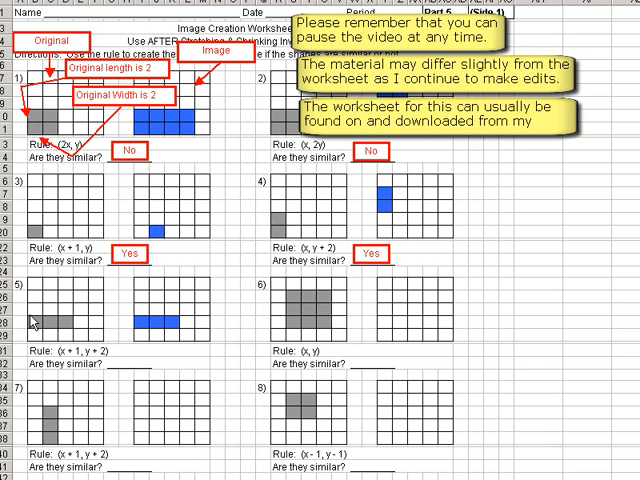
pyautogui.moveTo(92, 358)
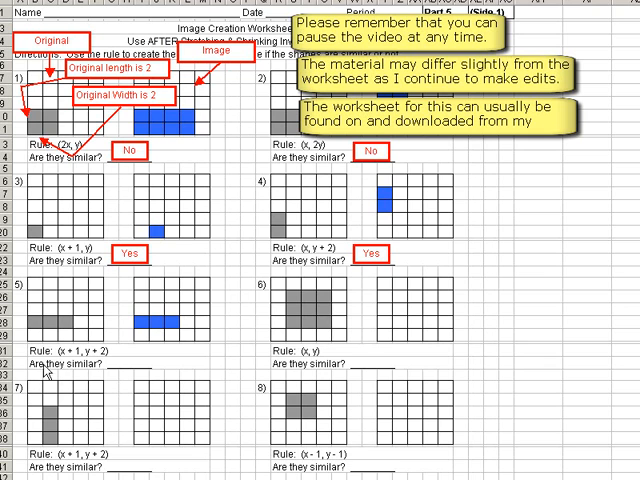
pyautogui.moveTo(96, 356)
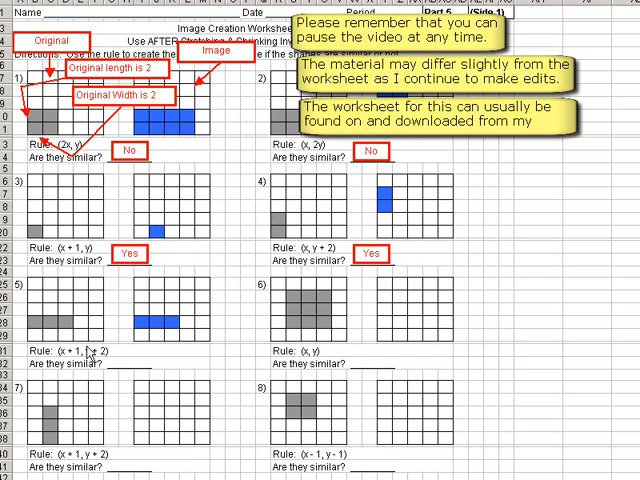
pyautogui.moveTo(118, 338)
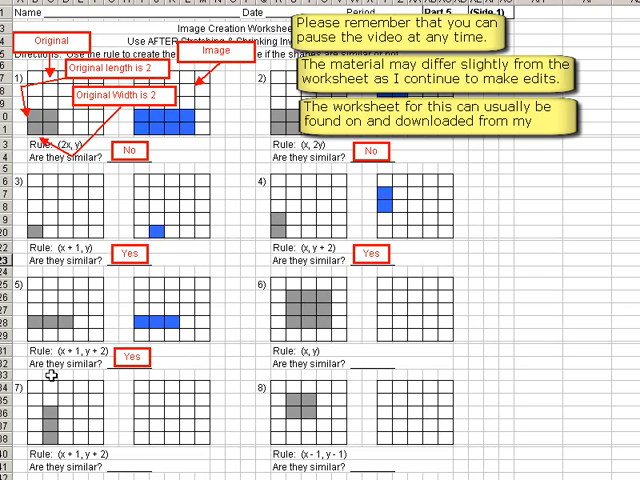
pyautogui.moveTo(78, 356)
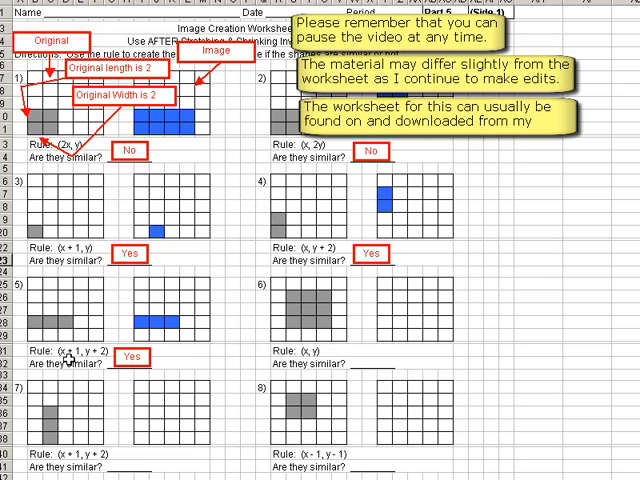
pyautogui.moveTo(69, 358)
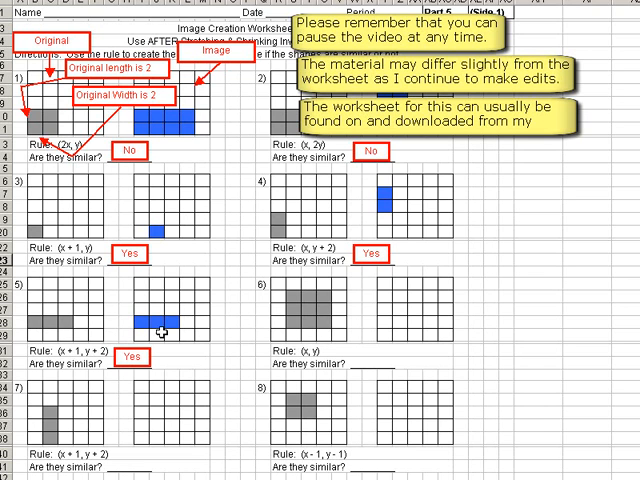
pyautogui.moveTo(78, 355)
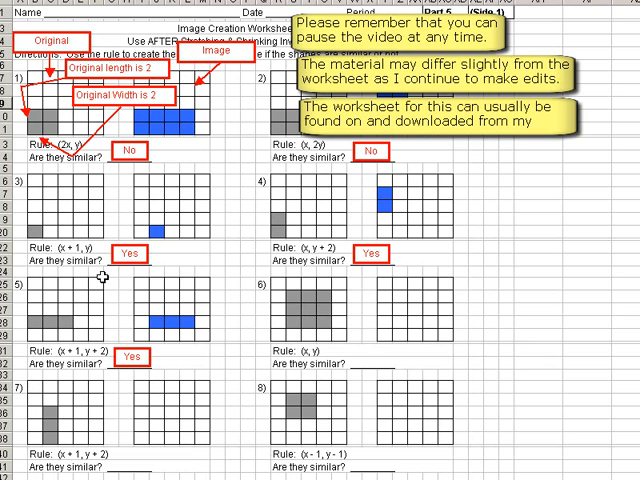
pyautogui.moveTo(92, 352)
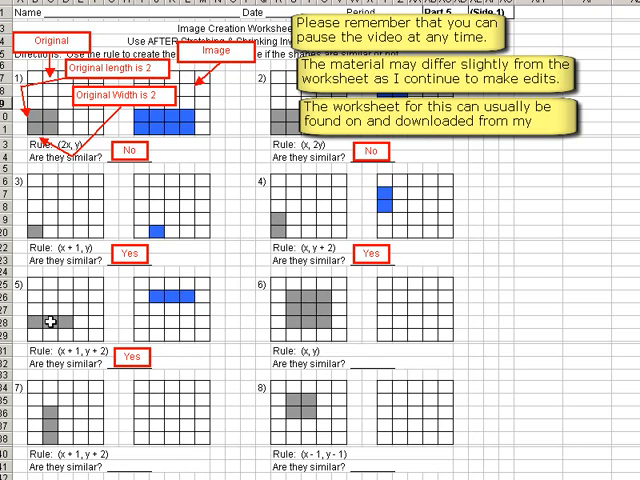
pyautogui.moveTo(75, 322)
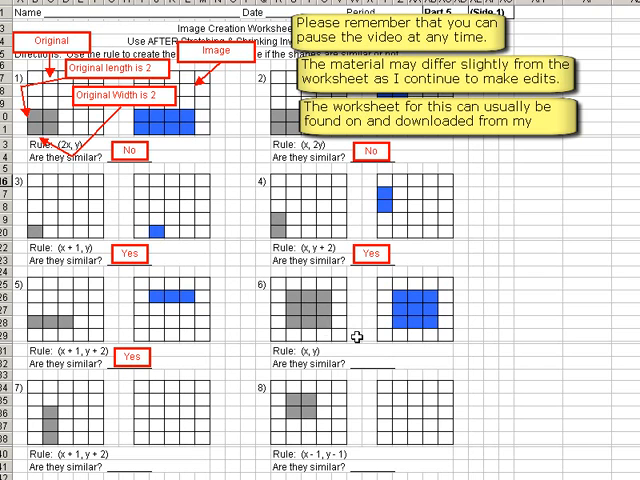
pyautogui.moveTo(402, 318)
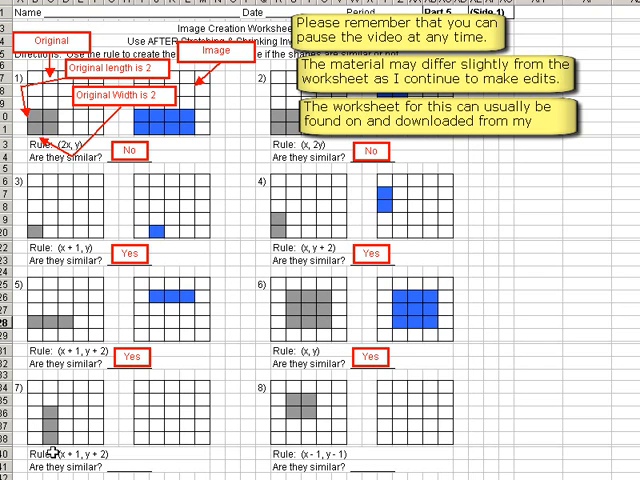
pyautogui.moveTo(55, 436)
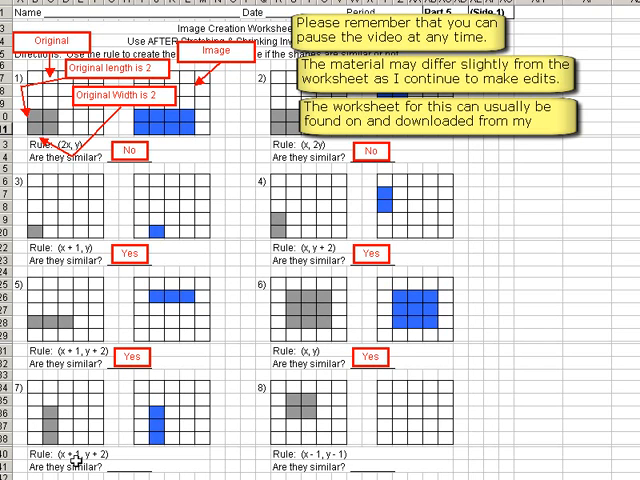
pyautogui.moveTo(77, 459)
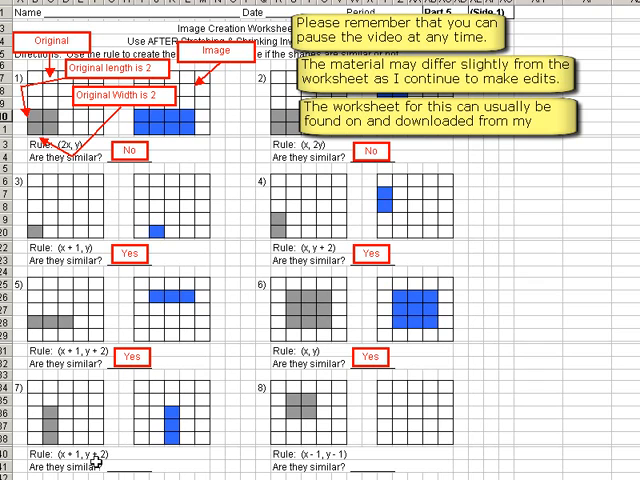
pyautogui.moveTo(108, 458)
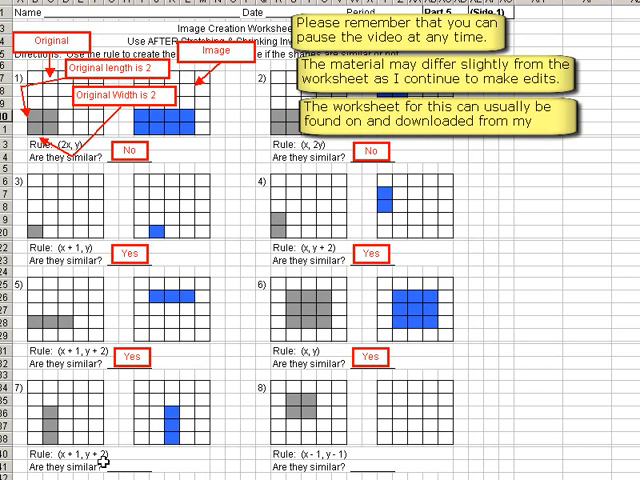